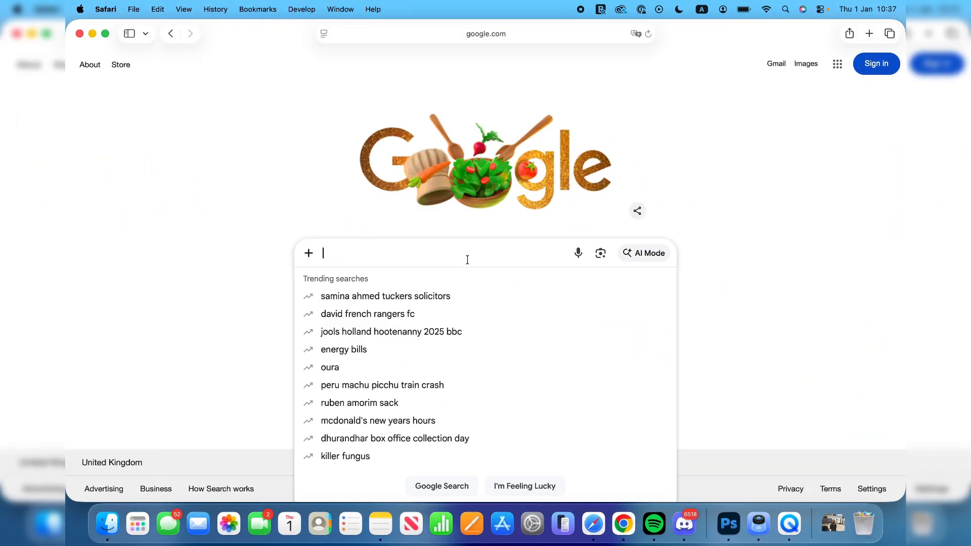
Search Google for 'minecraft' and find the official Minecraft site result.
text(minecraft)
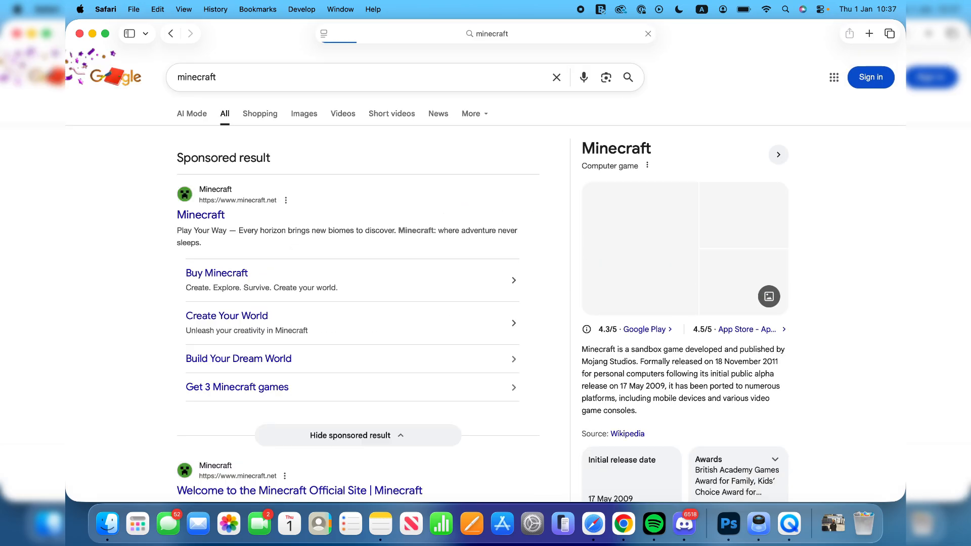
scroll(down, 3)
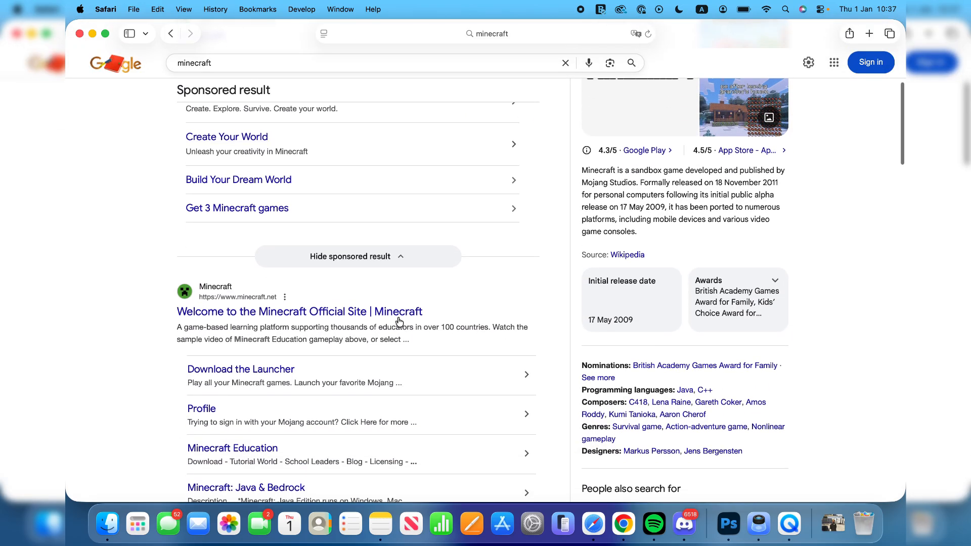
Go to minecraft.net, reach the Buy Now page and choose the Minecraft Java & Bedrock game.
click(299, 311)
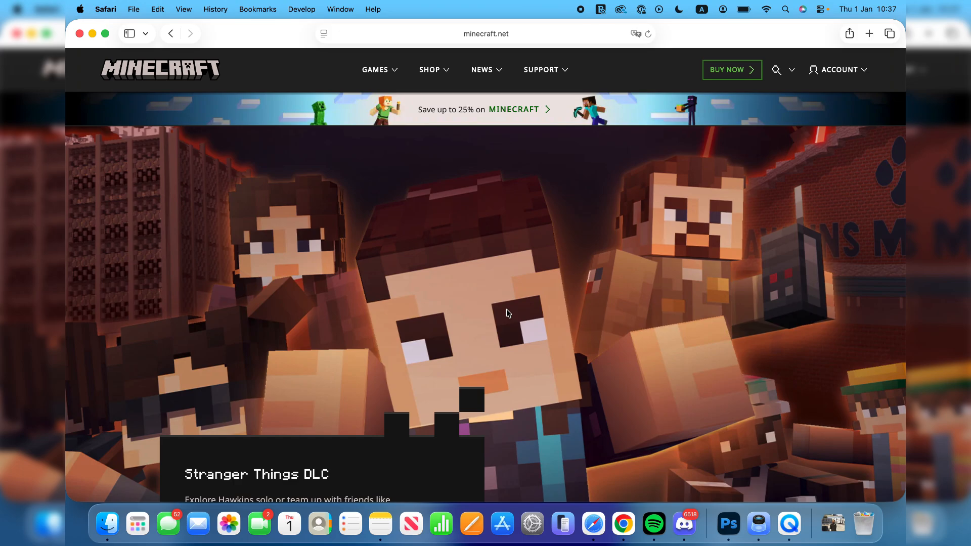
mouse_move(653, 166)
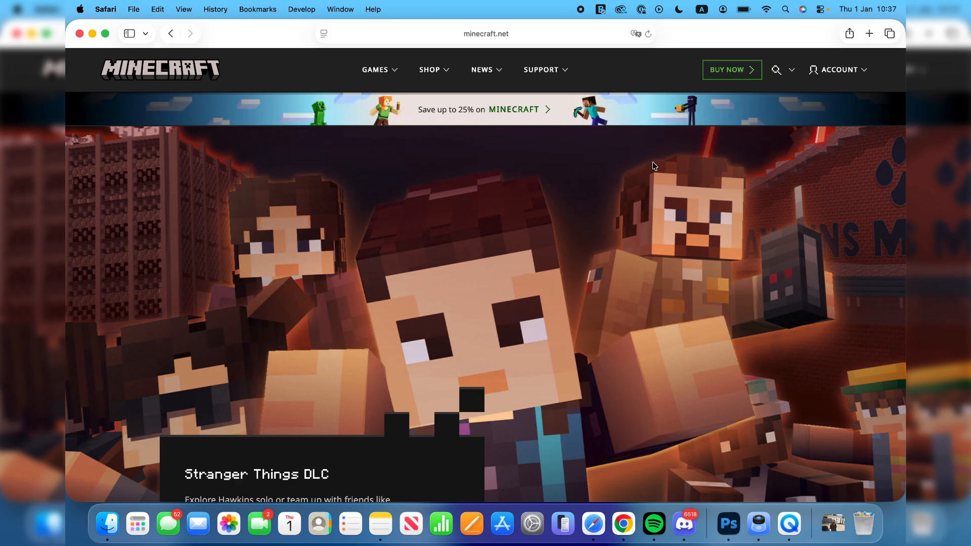
mouse_move(726, 77)
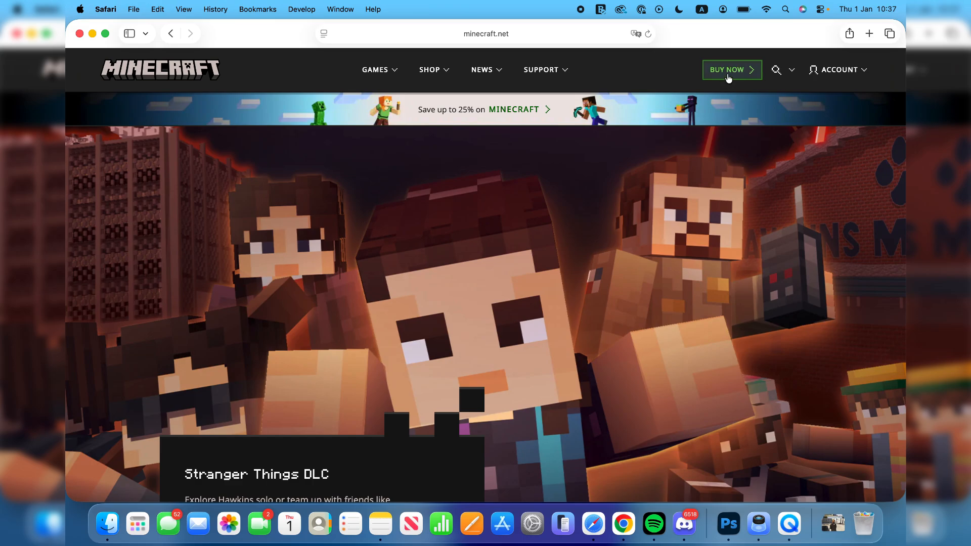
click(730, 70)
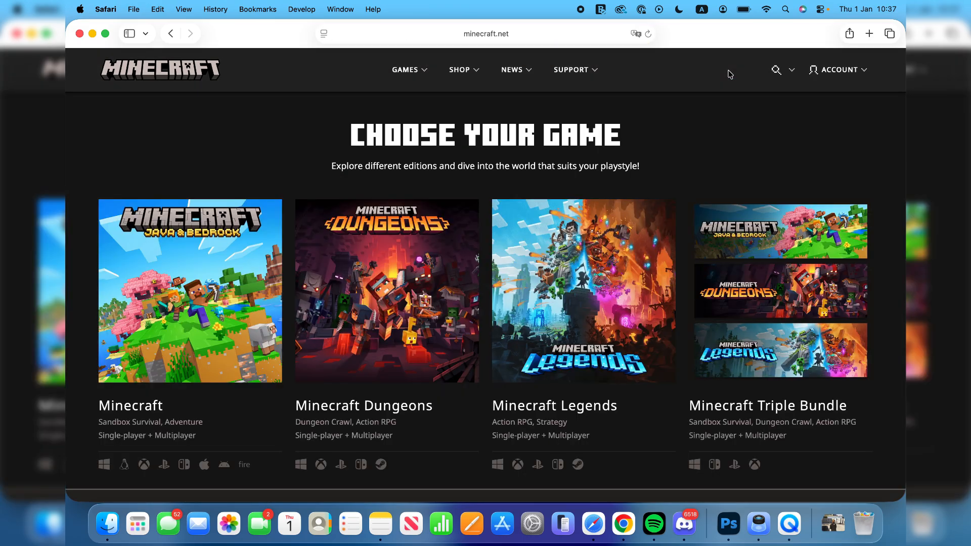
click(190, 291)
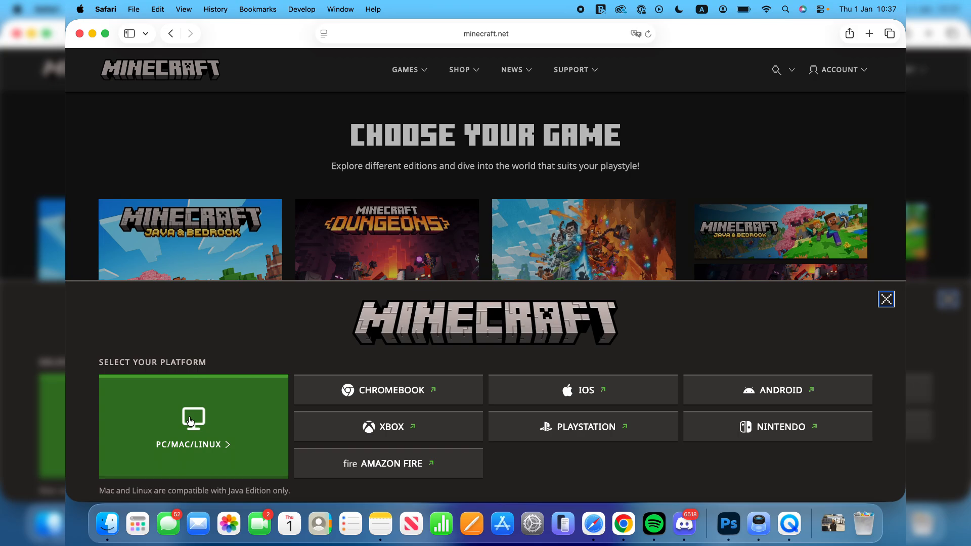
Choose the PC/Mac/Linux platform and the Standard PC Edition, starting the launcher download.
click(193, 418)
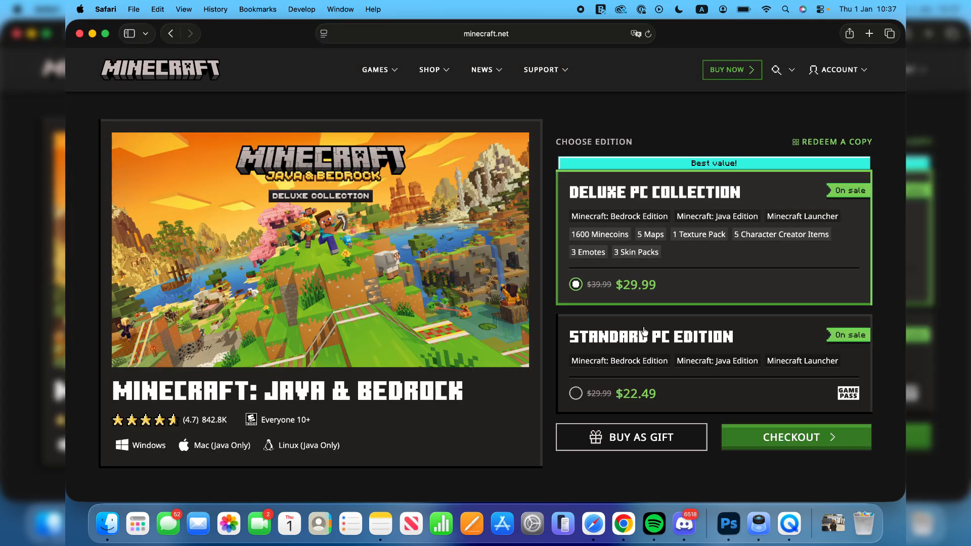
mouse_move(693, 342)
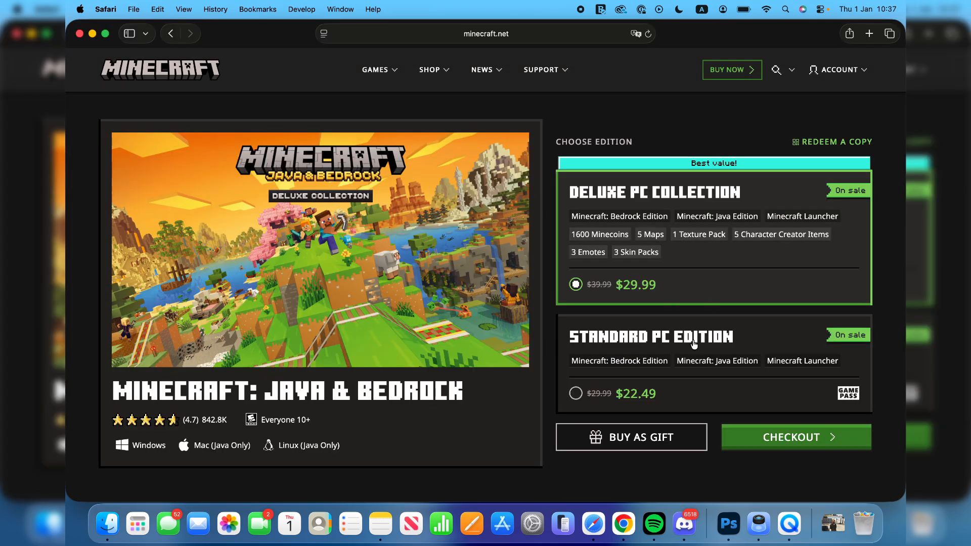
click(574, 393)
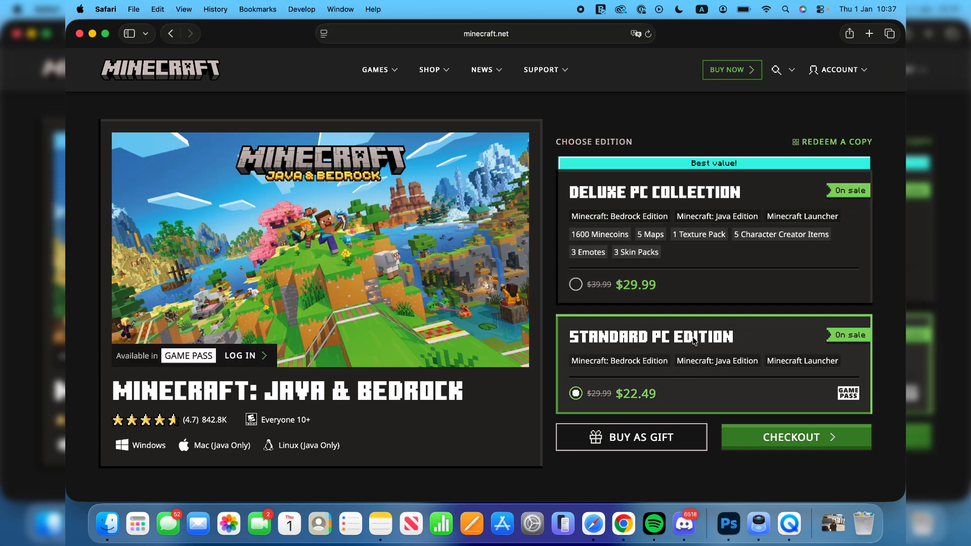
scroll(down, 3)
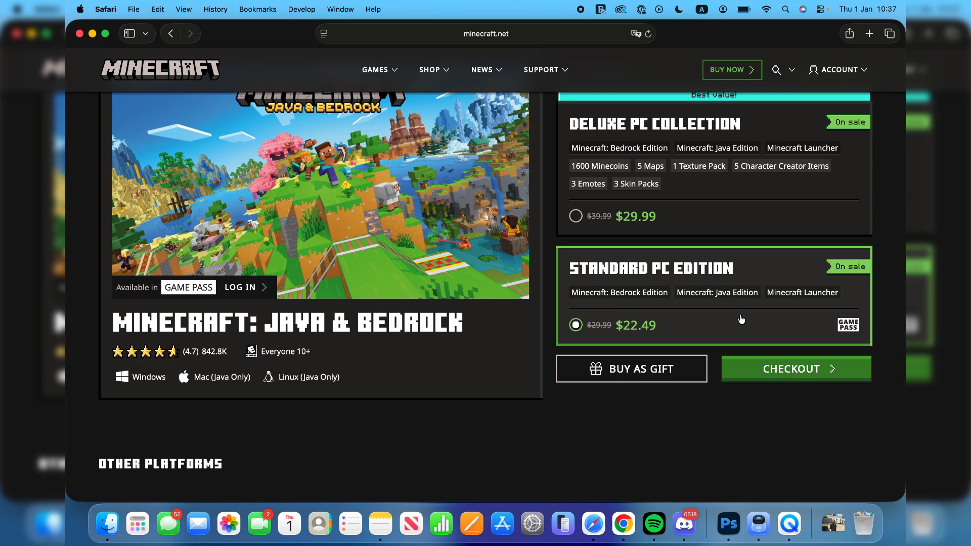
mouse_move(587, 422)
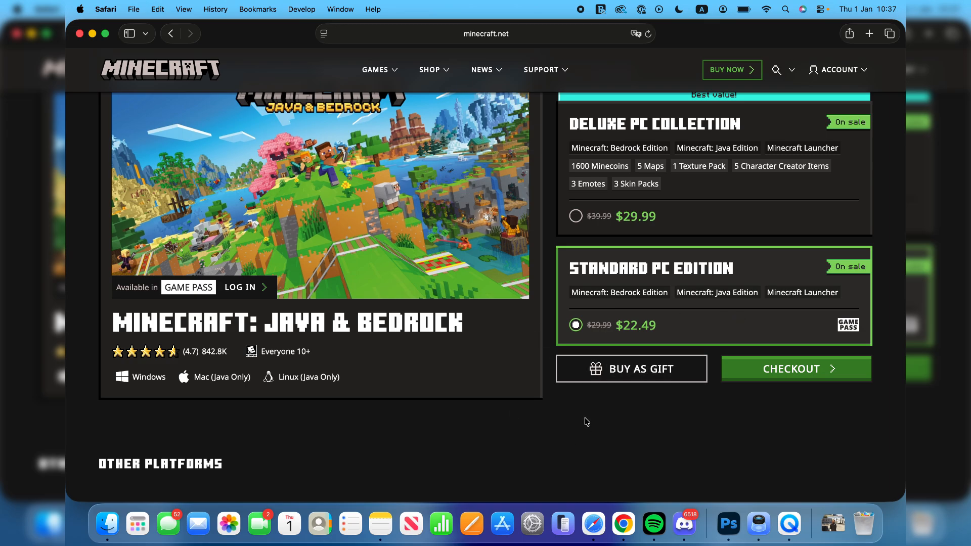
scroll(down, 3)
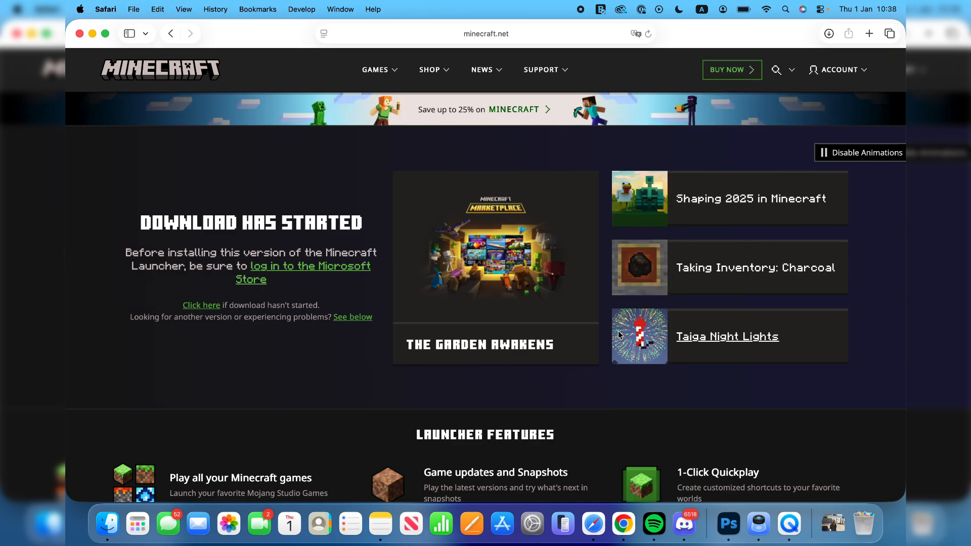
From Safari's downloads, open Minecraft-2.dmg and copy Minecraft into Applications.
click(828, 32)
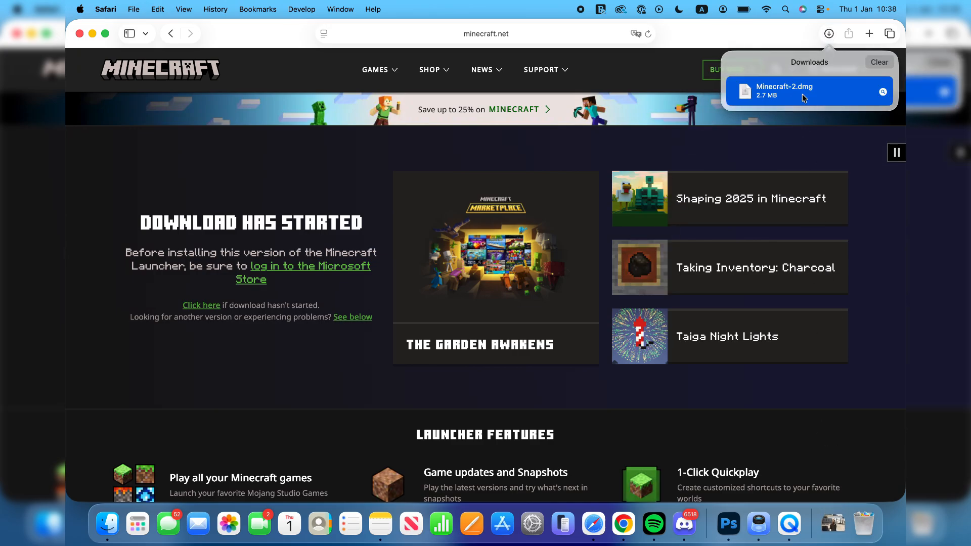
mouse_move(793, 95)
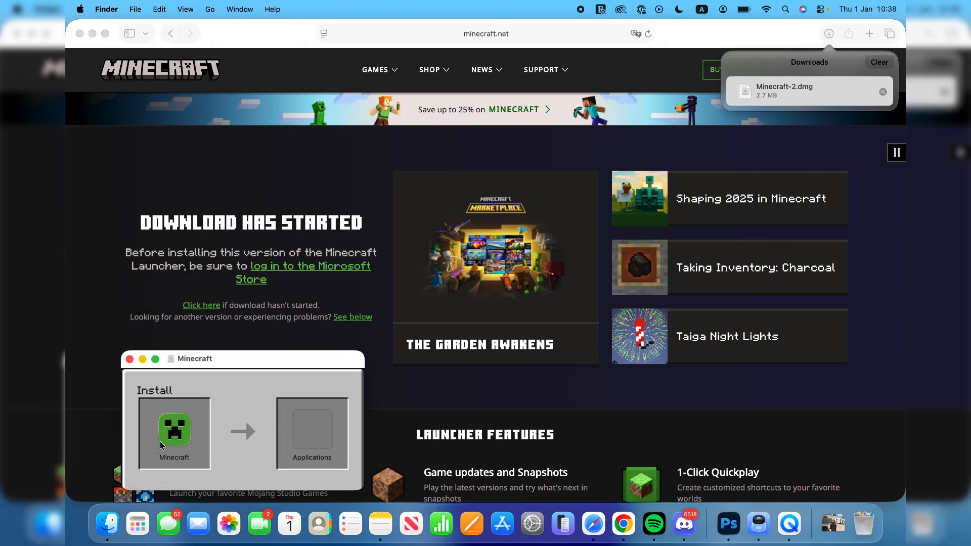
click(174, 429)
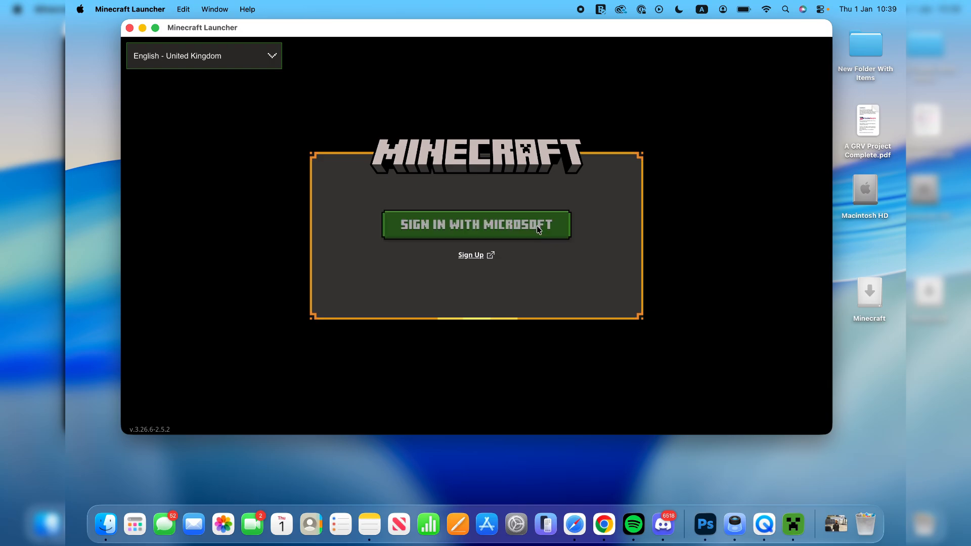
Start signing in to the launcher with a Microsoft account.
click(476, 224)
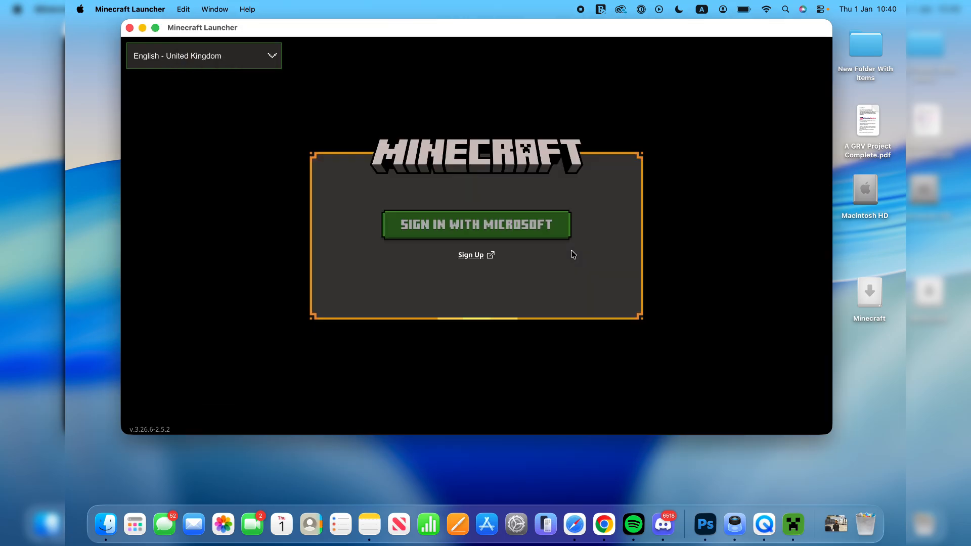
mouse_move(275, 8)
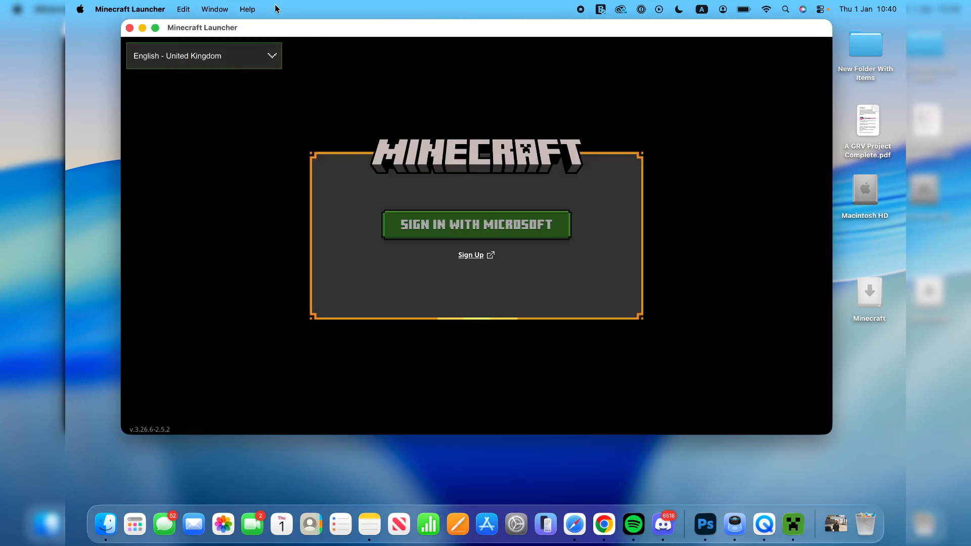
Launch the latest Minecraft: Java Edition release (1.21.11) from the launcher.
click(477, 225)
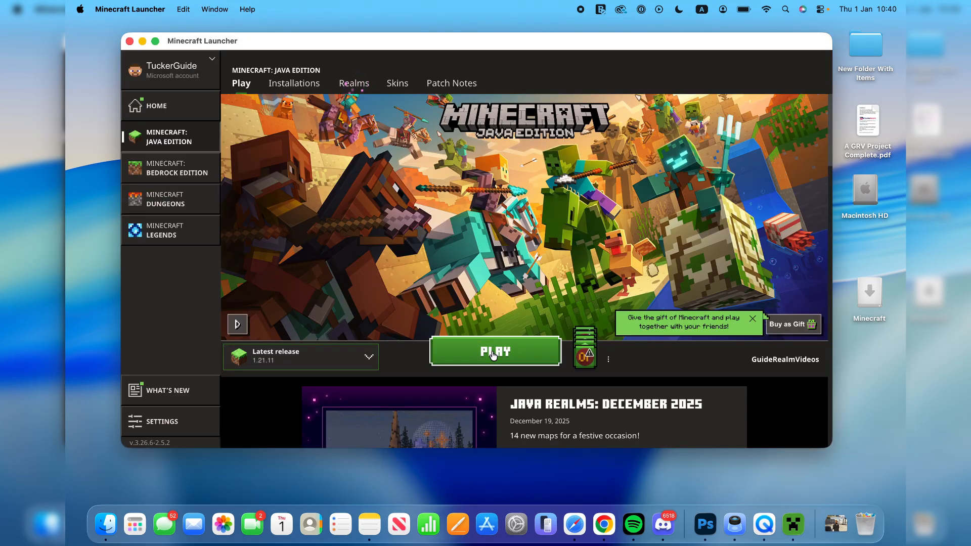
click(495, 352)
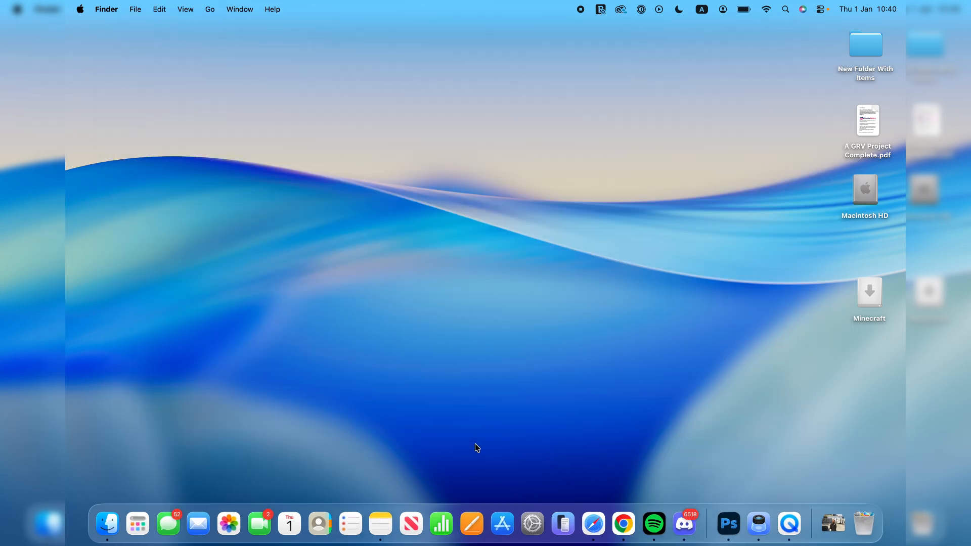
mouse_move(512, 246)
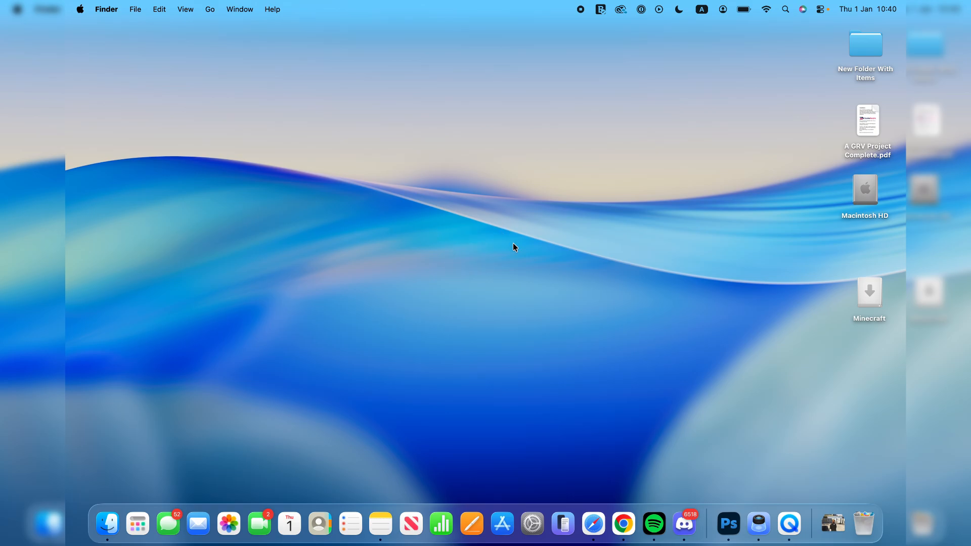
mouse_move(415, 222)
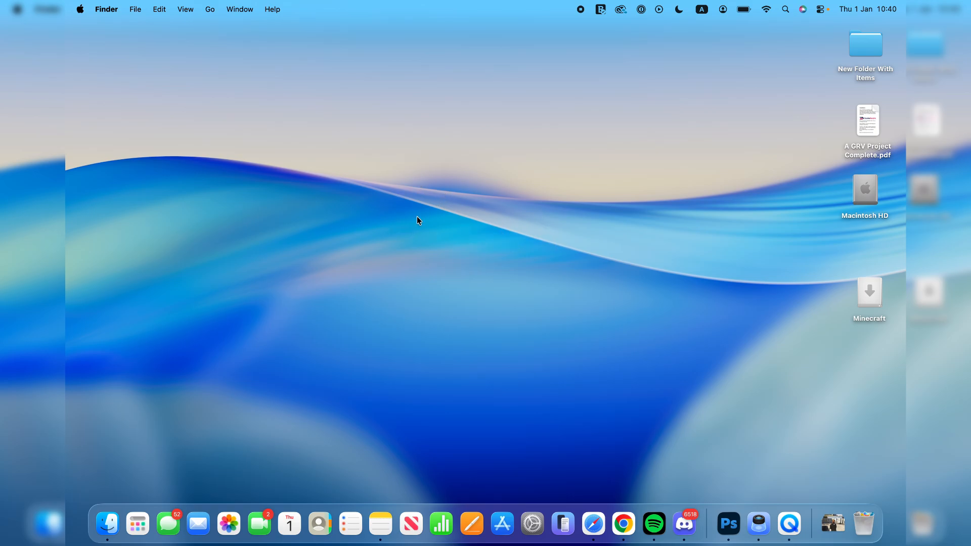
double_click(870, 291)
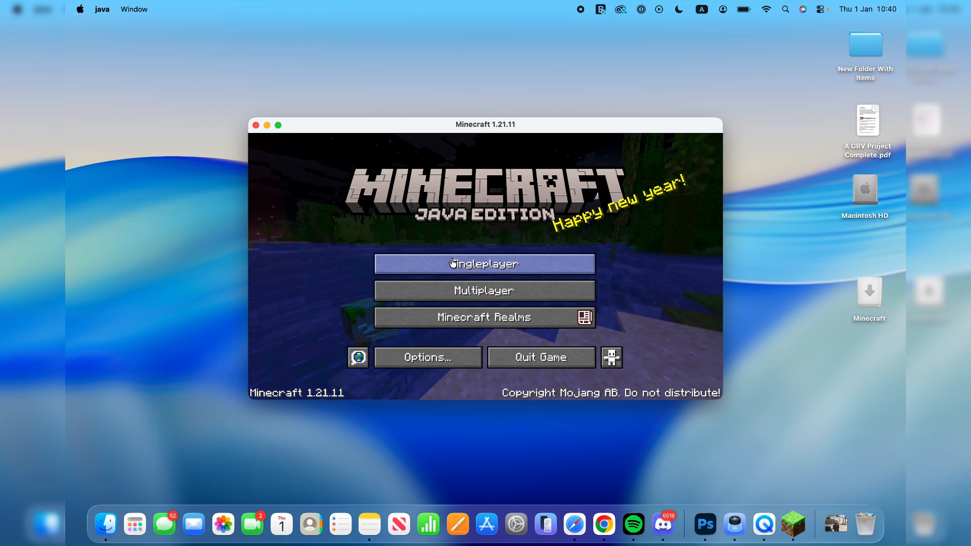
From Singleplayer, create a new Survival world named New World on Normal difficulty.
click(484, 264)
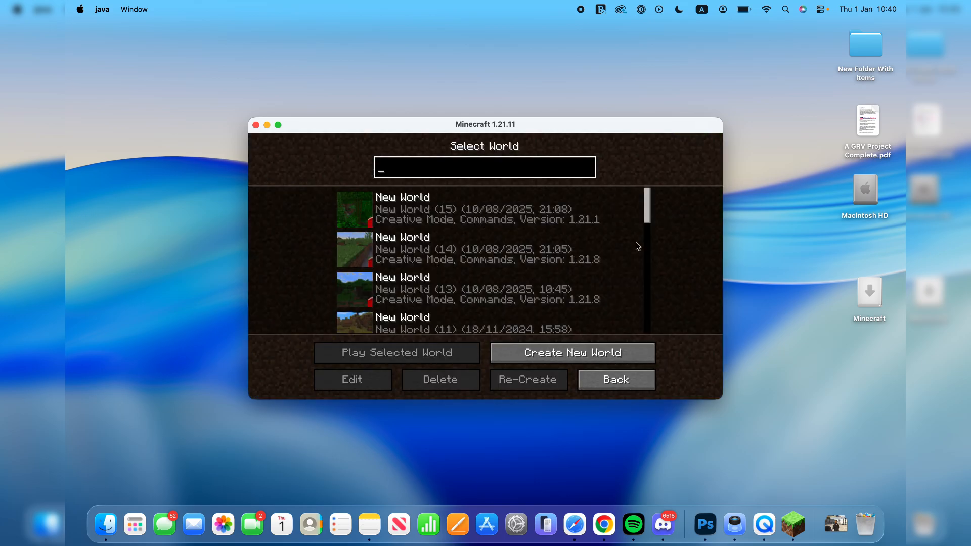
click(572, 353)
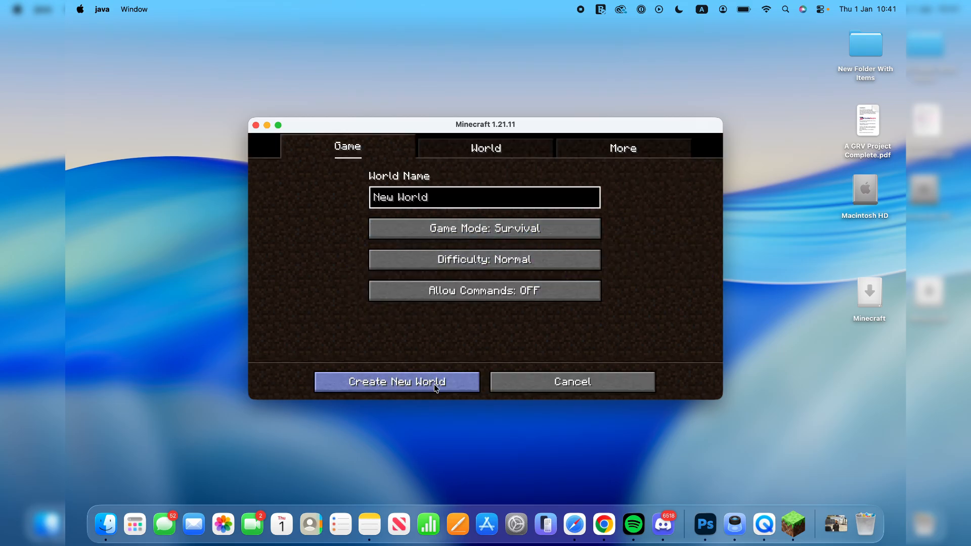
click(396, 382)
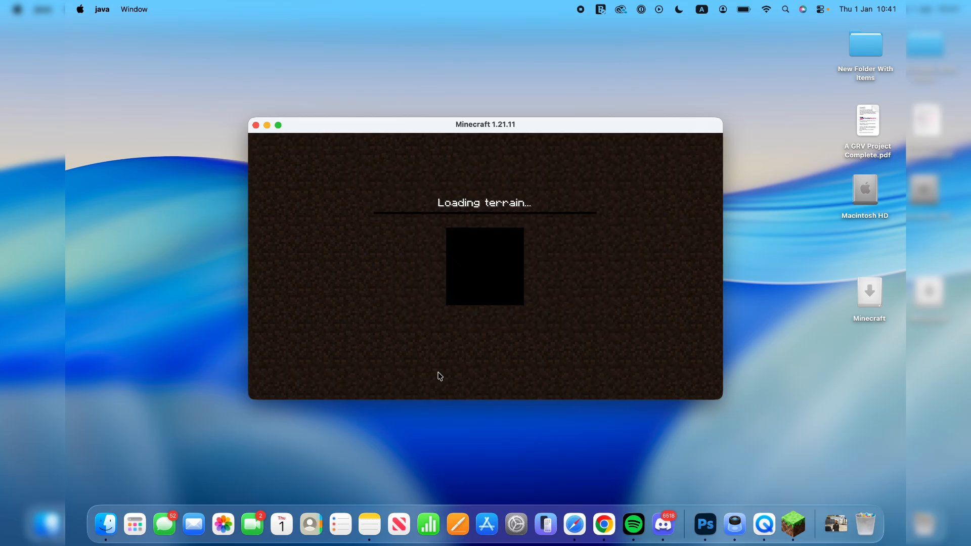